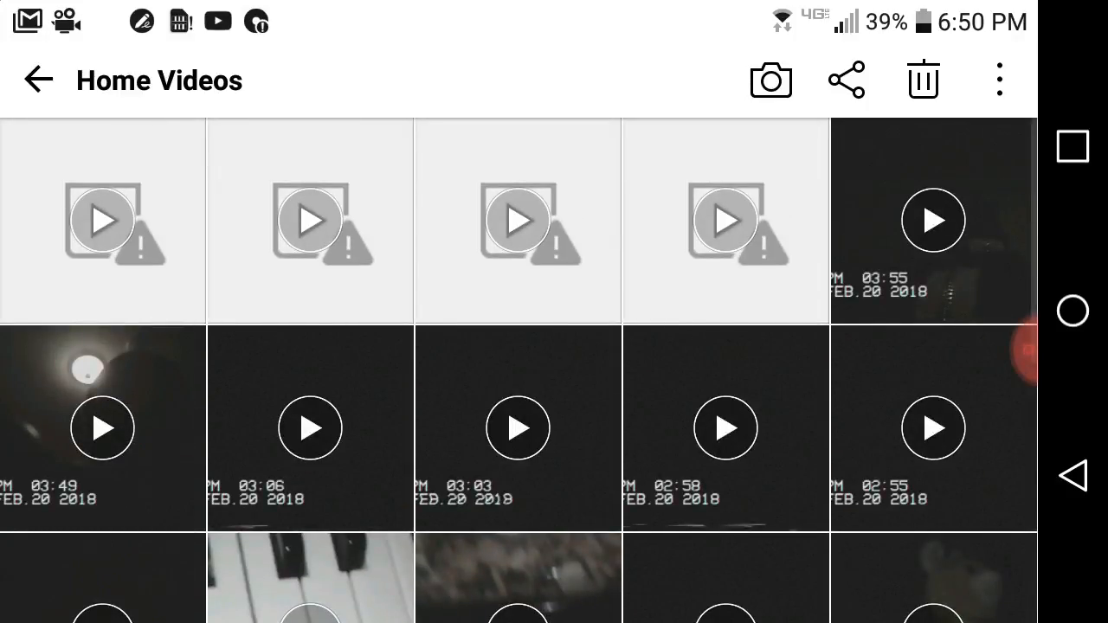
click(102, 220)
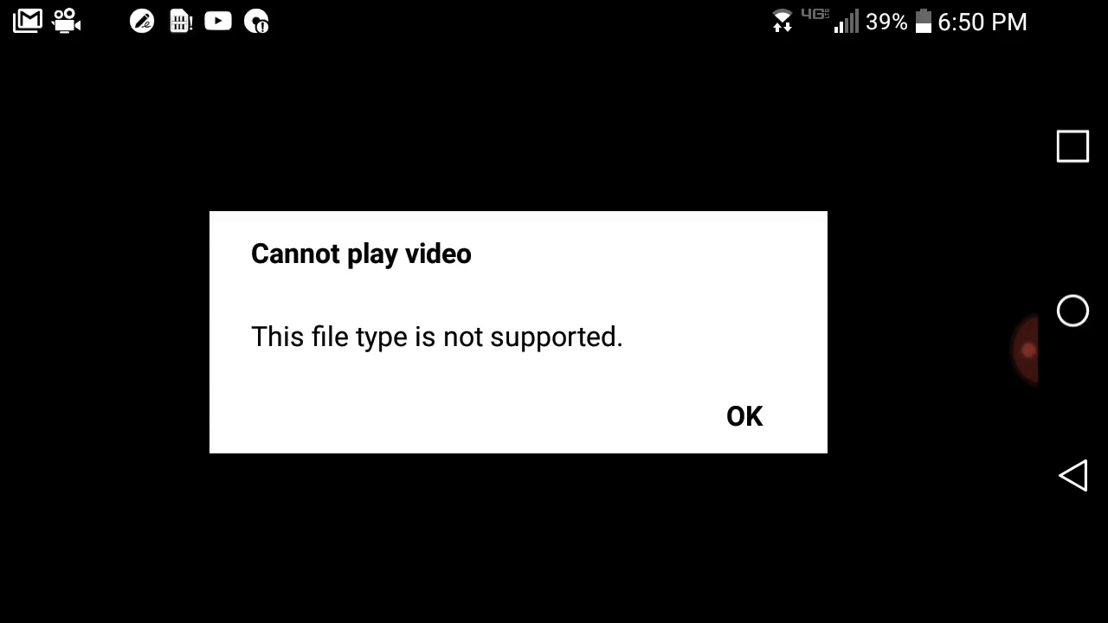
click(745, 417)
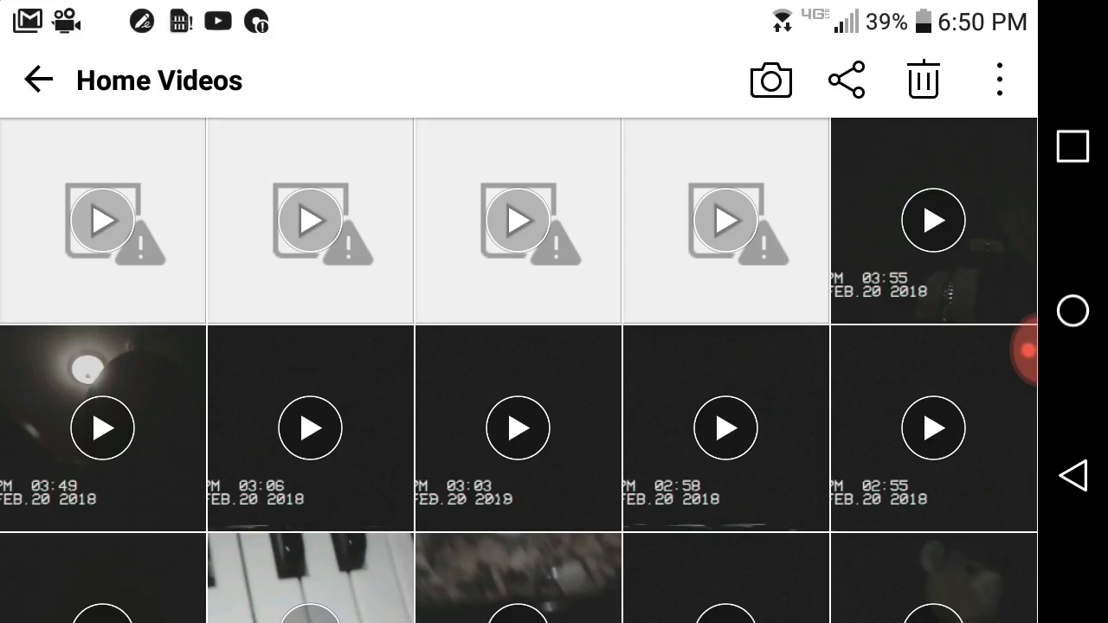